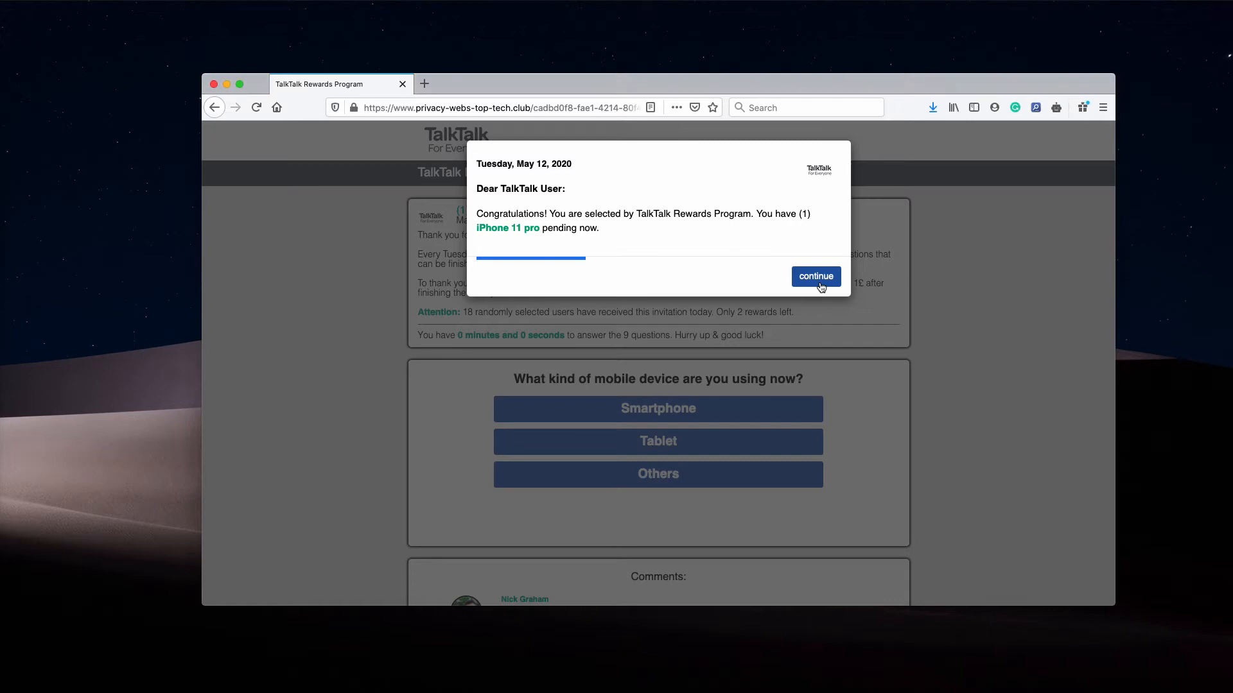
Dismiss the fake TalkTalk Rewards congratulations pop-up via its continue button.
left_click(815, 276)
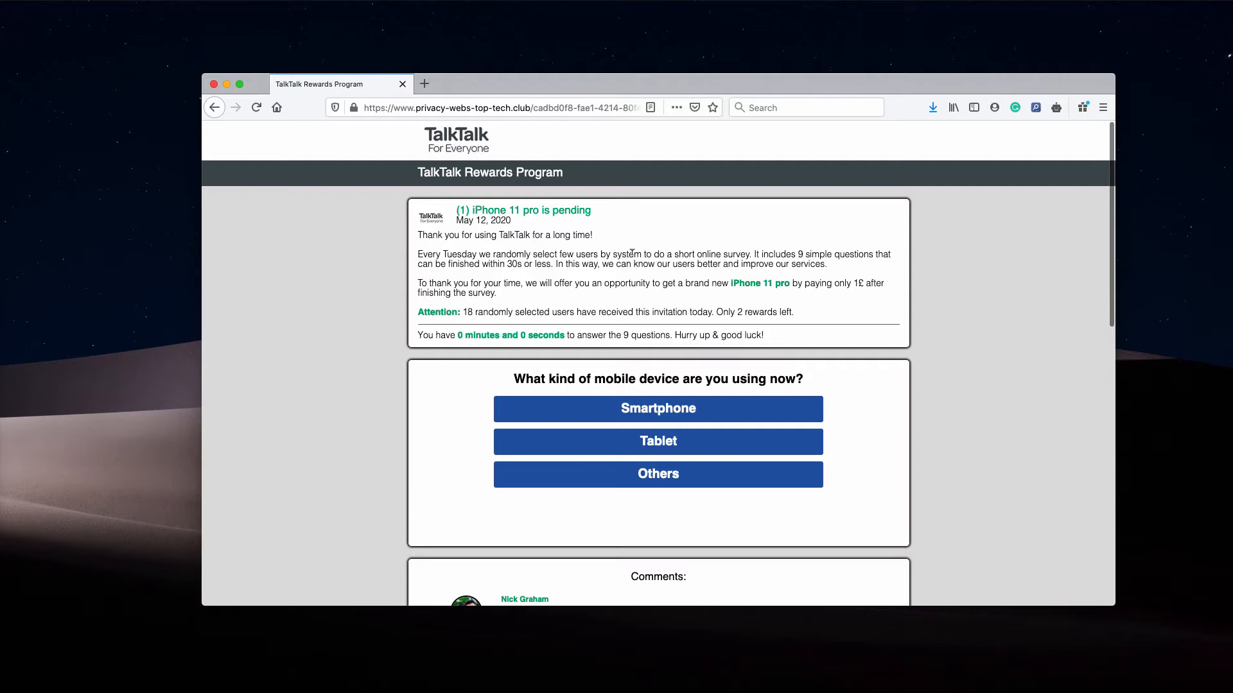
mouse_move(644, 299)
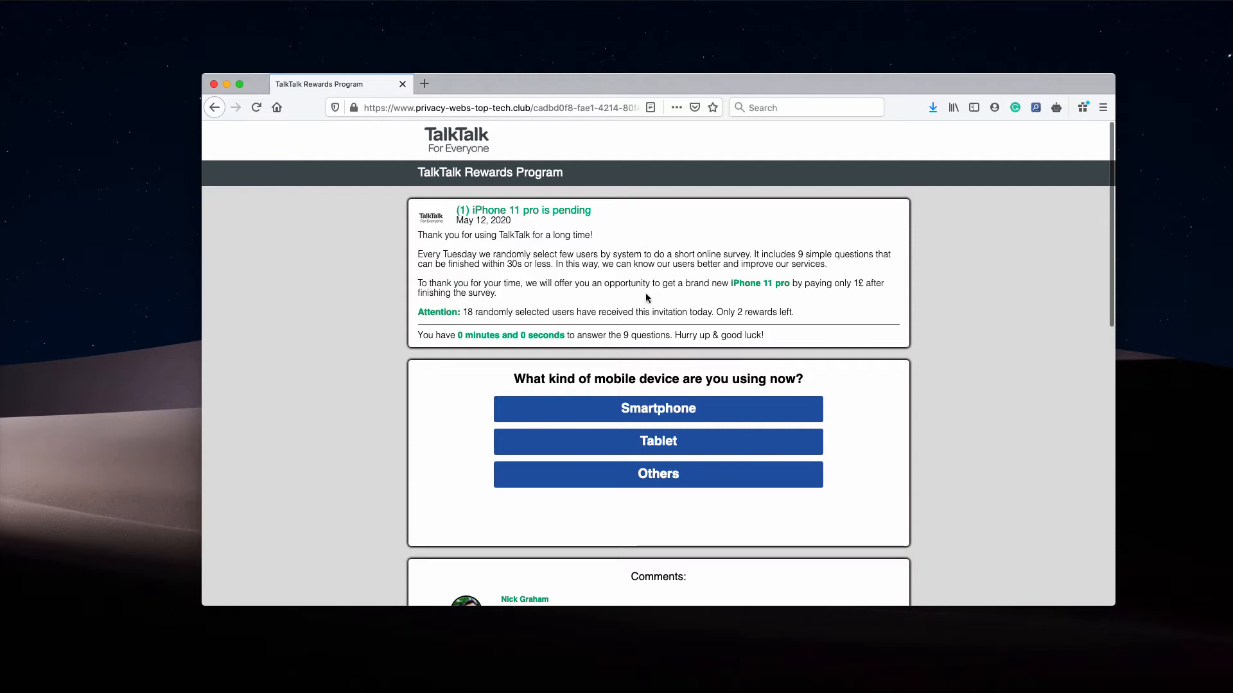
Scroll down the survey page to the fake iPhone 11 pro customer comment.
scroll("down", 3)
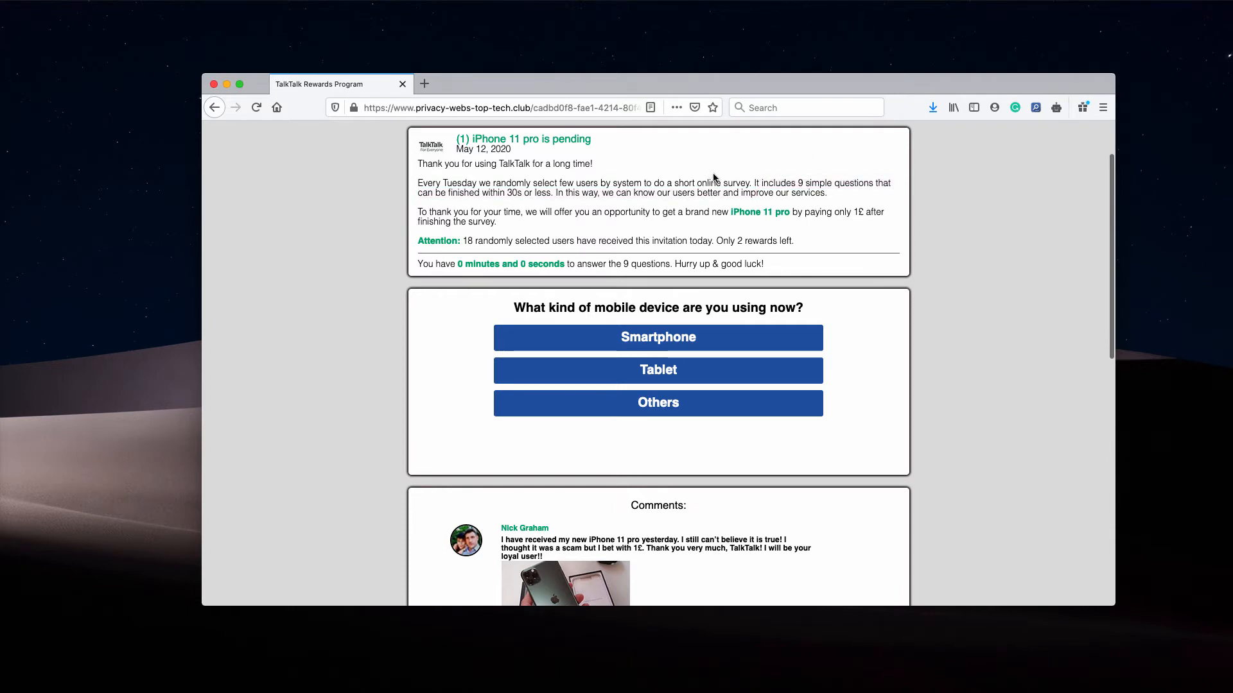
mouse_move(144, 6)
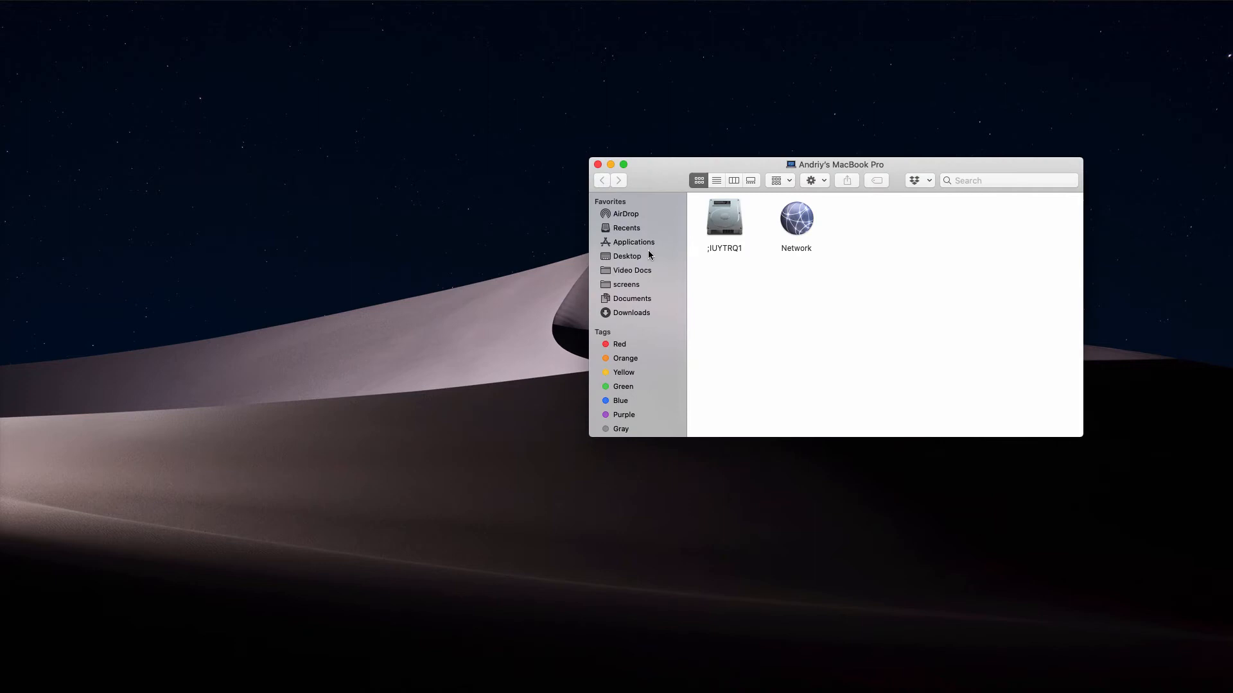
Open the Applications folder and launch Combo Cleaner Premium from it.
left_click(633, 242)
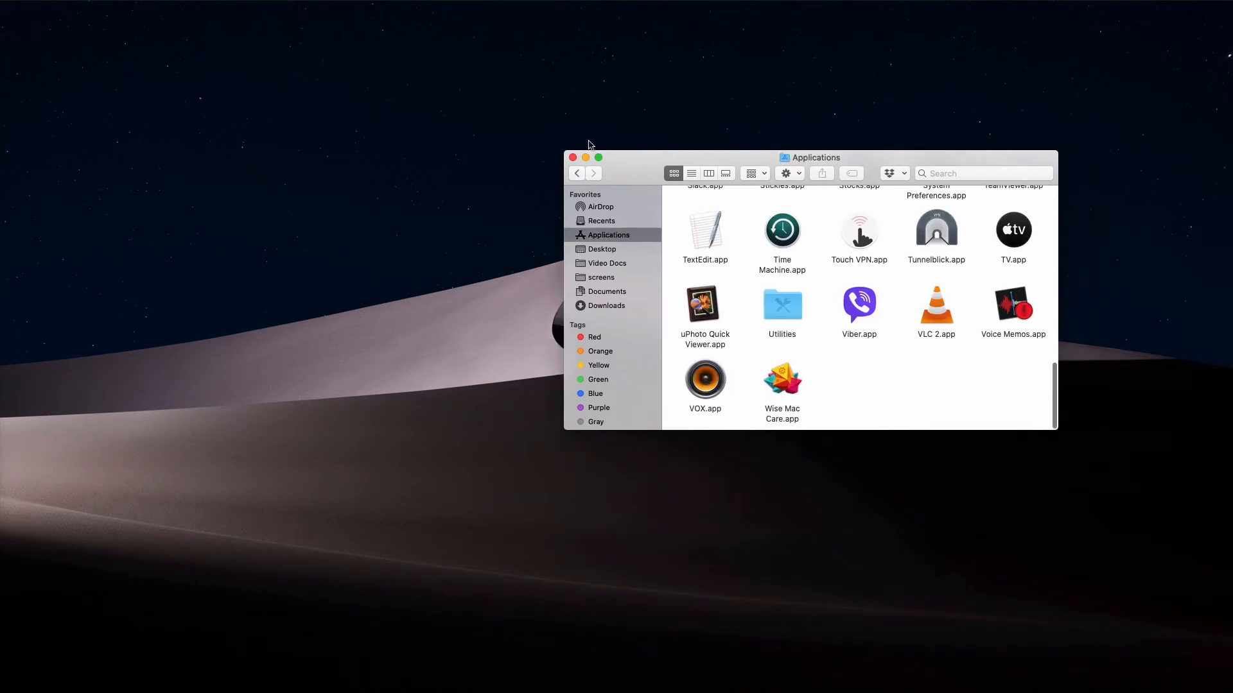
left_click_drag(814, 157, 722, 131)
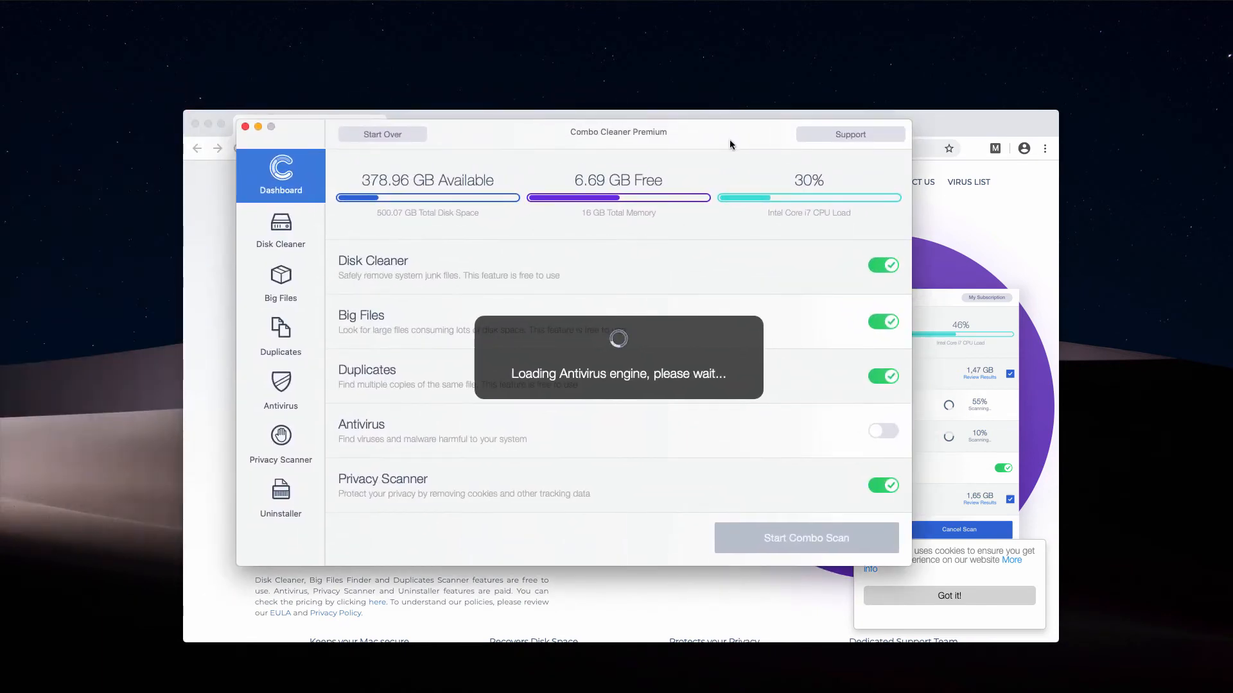
mouse_move(1134, 625)
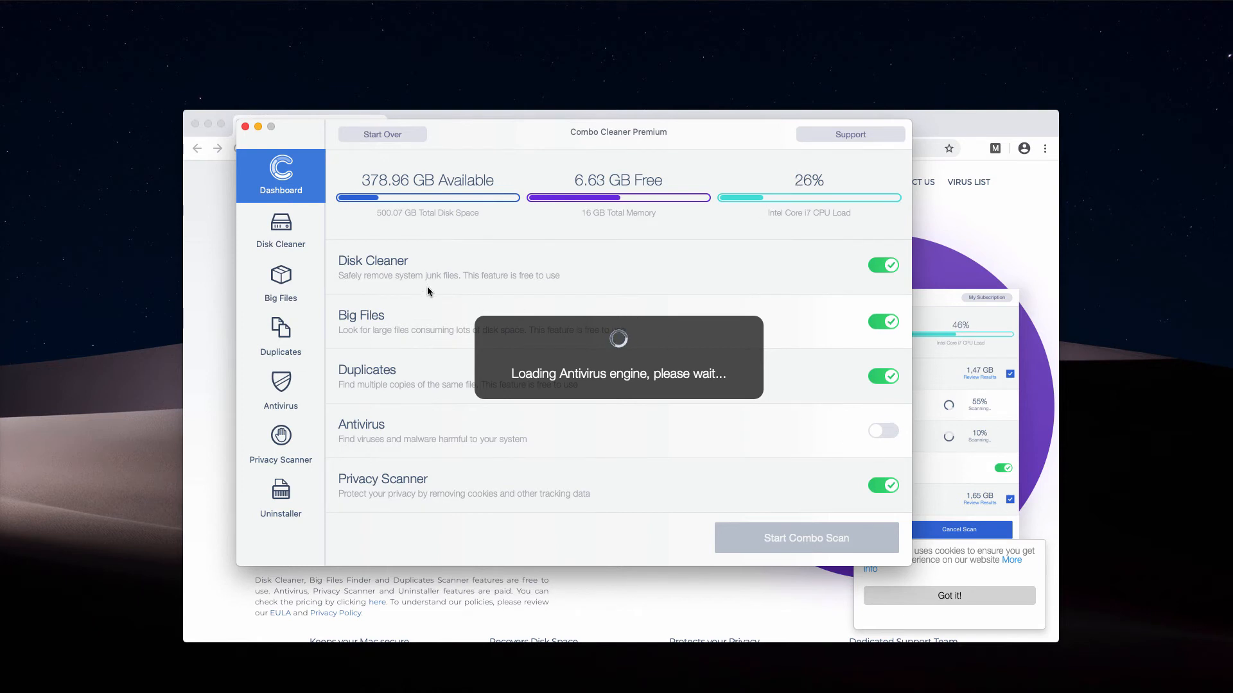
With all five scan toggles on, start the Combo Scan and let it finish.
left_click(882, 431)
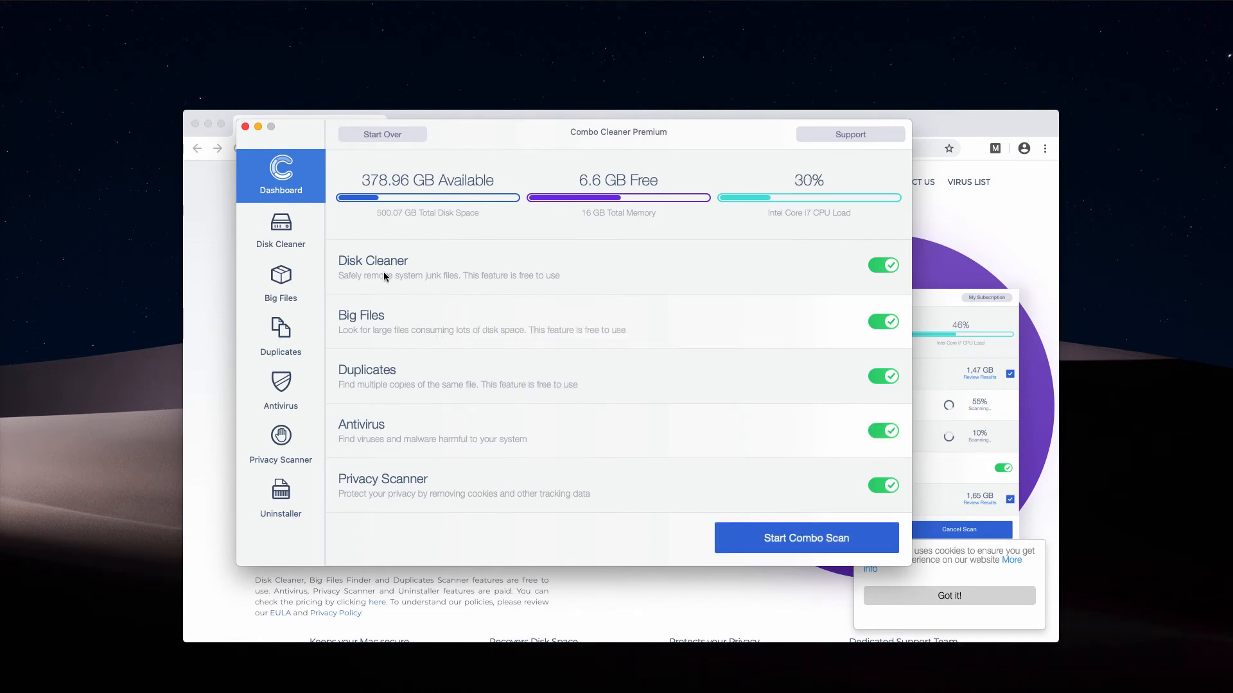
mouse_move(385, 342)
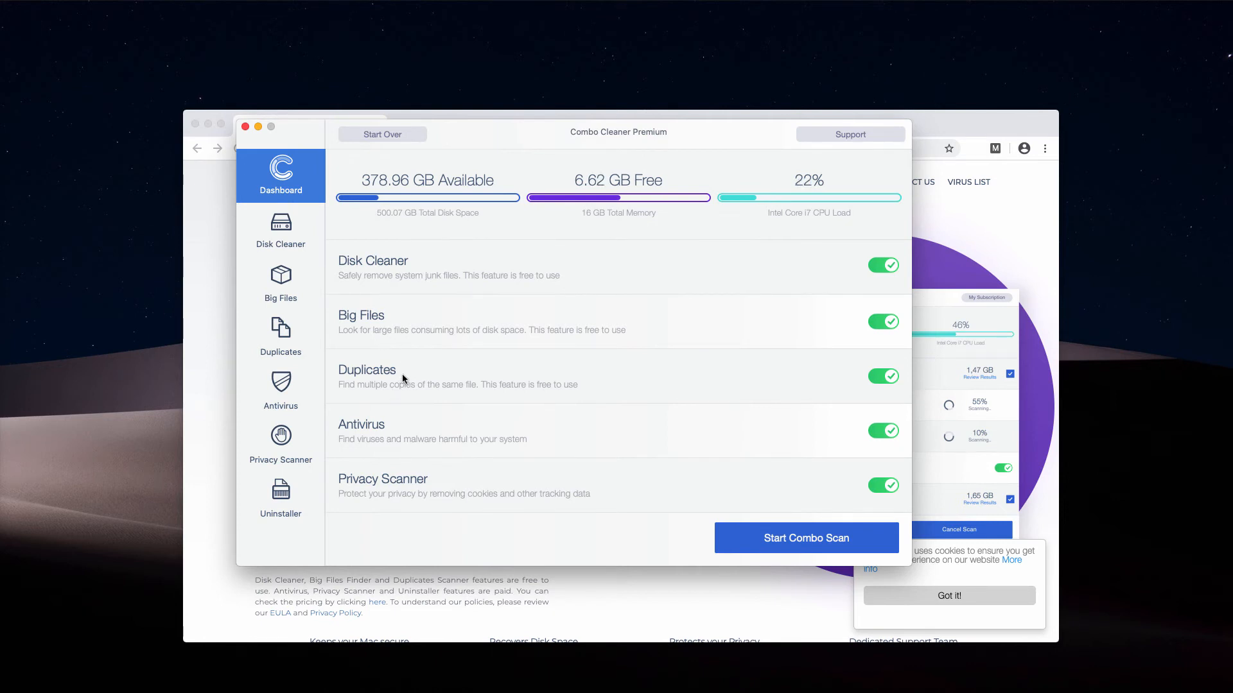
left_click(805, 538)
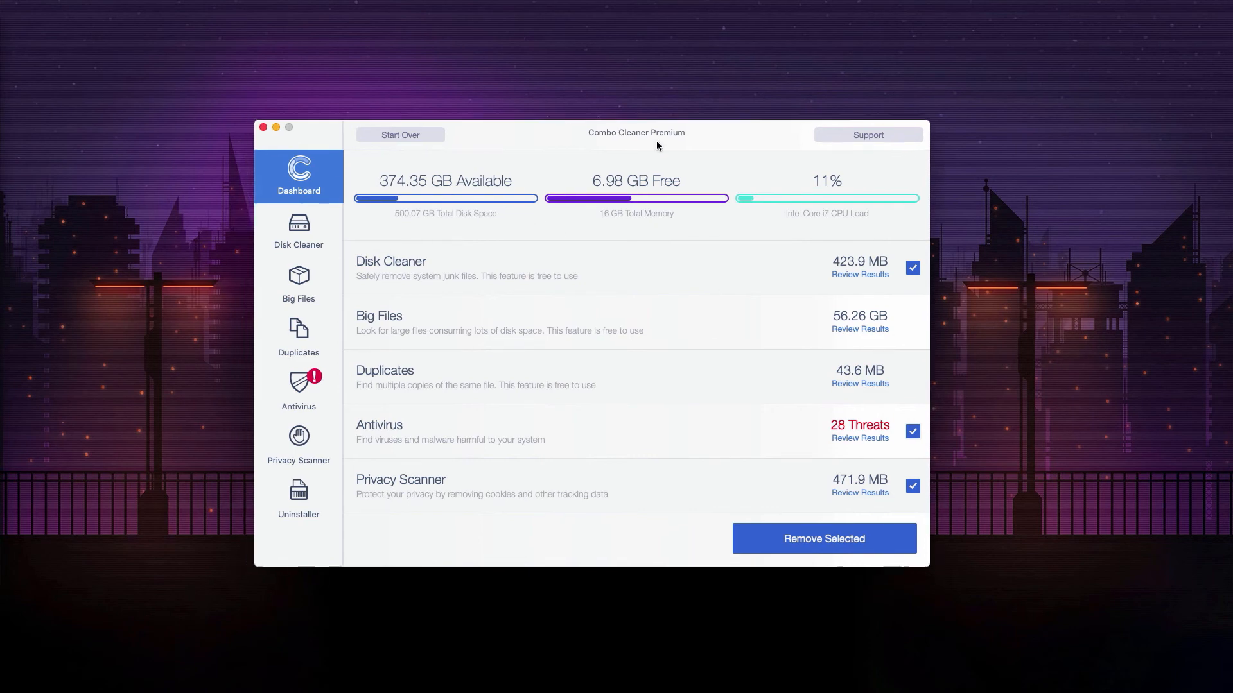
Review the Antivirus results listing the 28 detected threats.
left_click(298, 391)
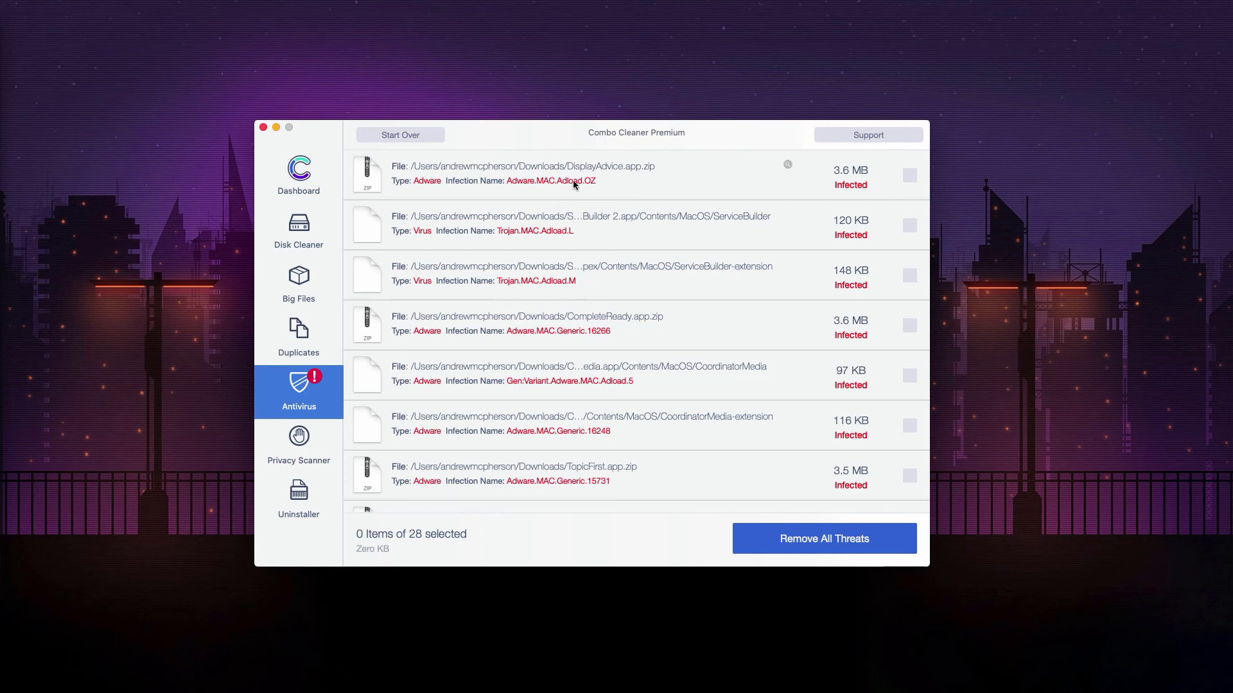
scroll("down", 3)
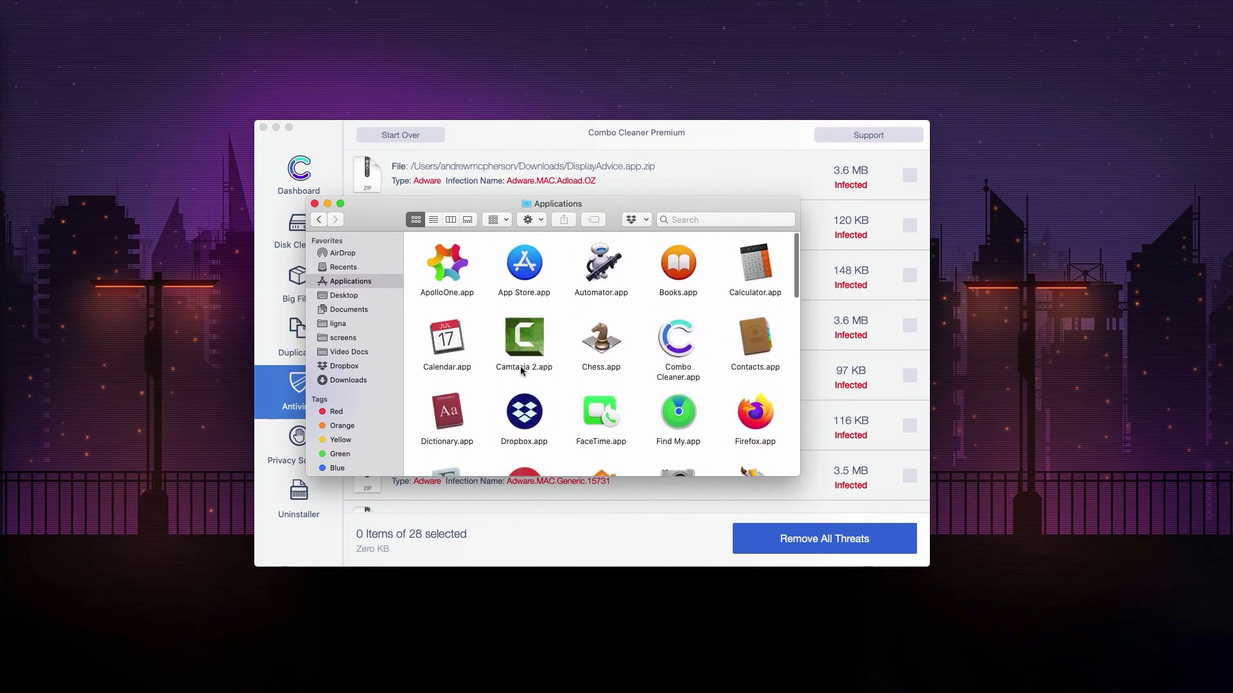
scroll("down", 3)
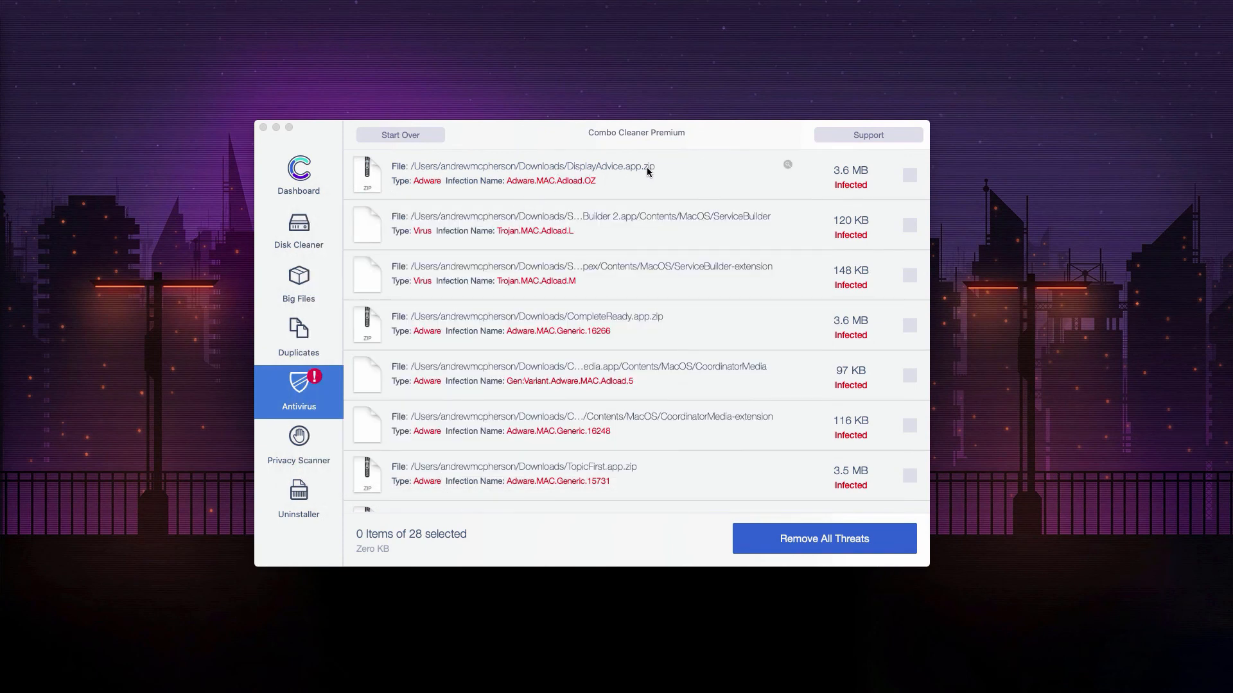
mouse_move(735, 131)
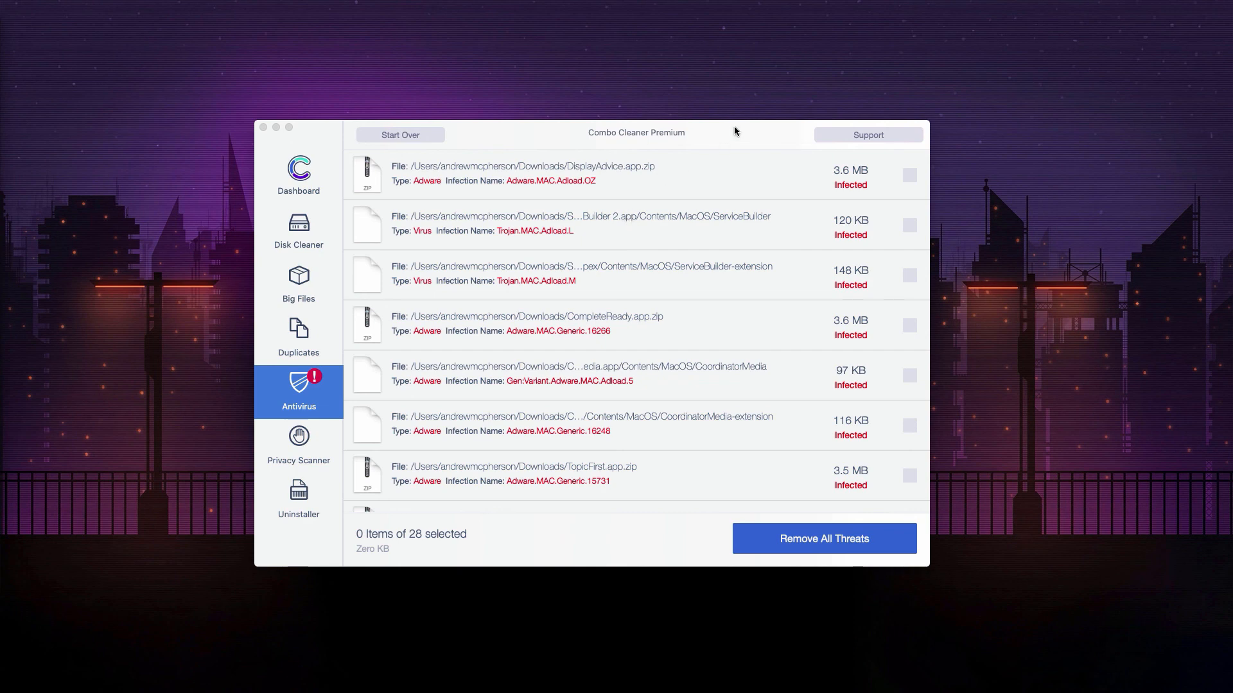